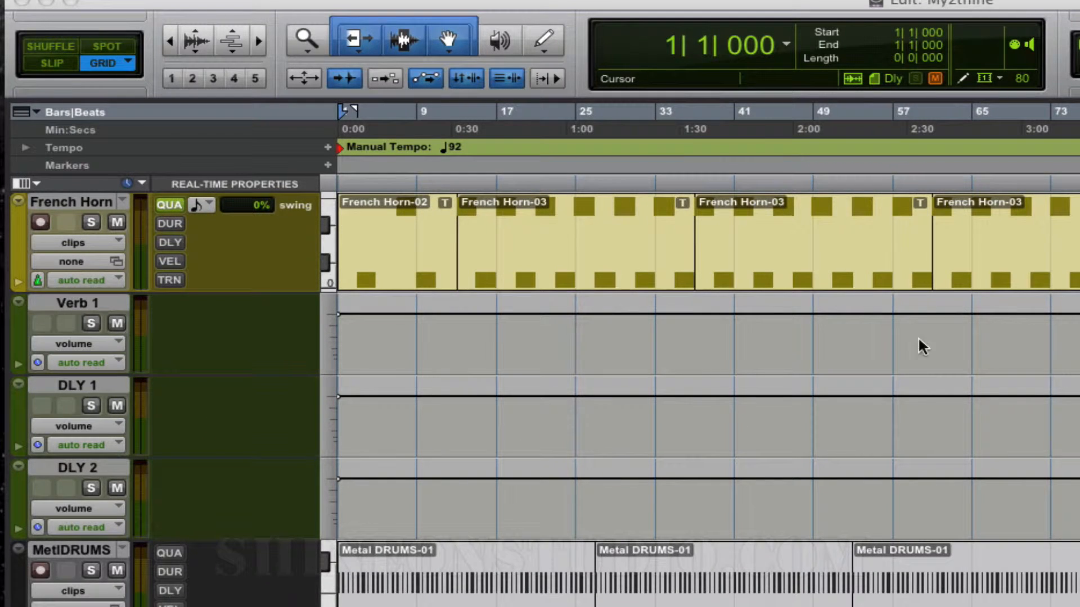
pyautogui.moveTo(585, 324)
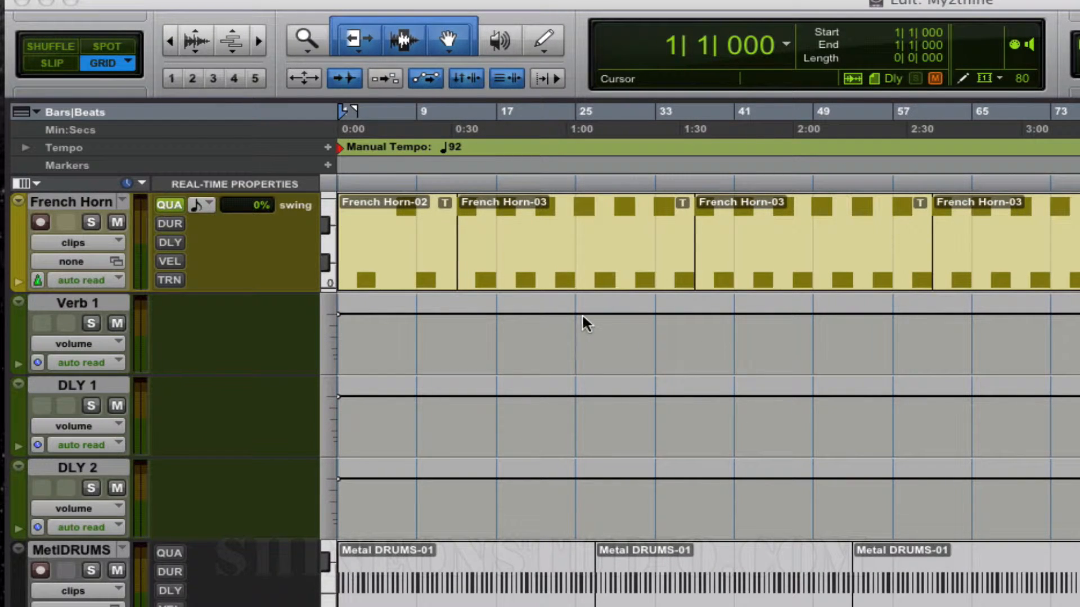
pyautogui.moveTo(540, 320)
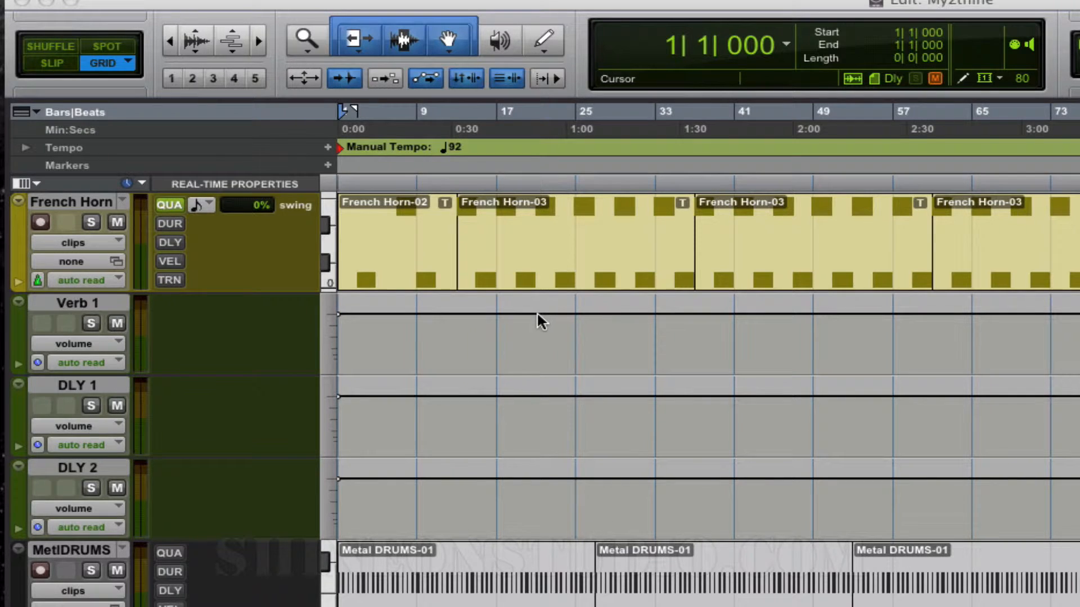
pyautogui.moveTo(61, 317)
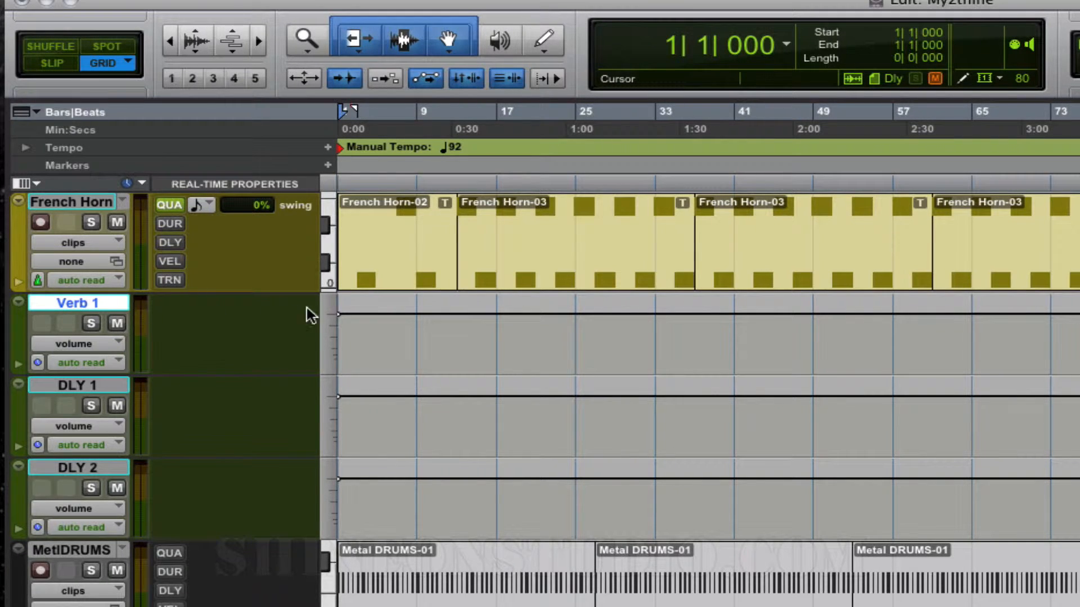
pyautogui.moveTo(228, 327)
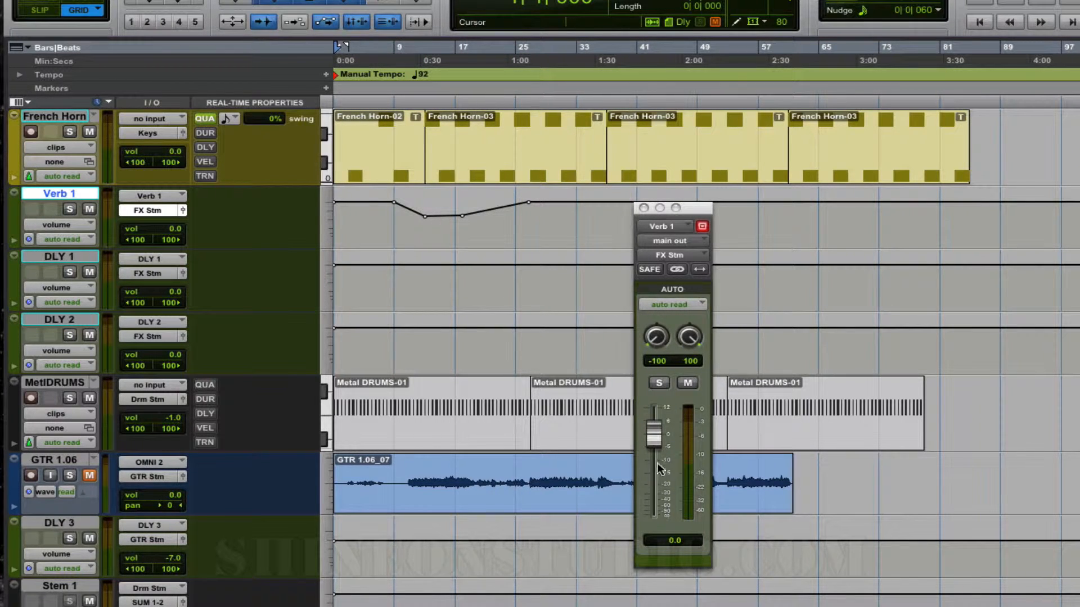
# Step: Show the automation lane under Verb 1 displaying its volume dip
pyautogui.click(389, 46)
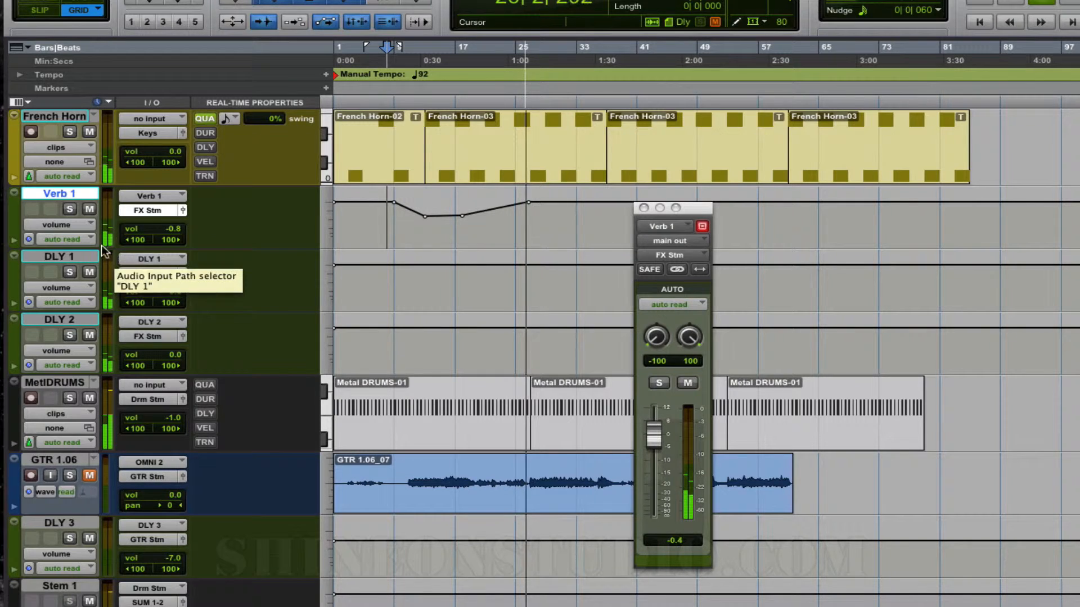
pyautogui.click(14, 239)
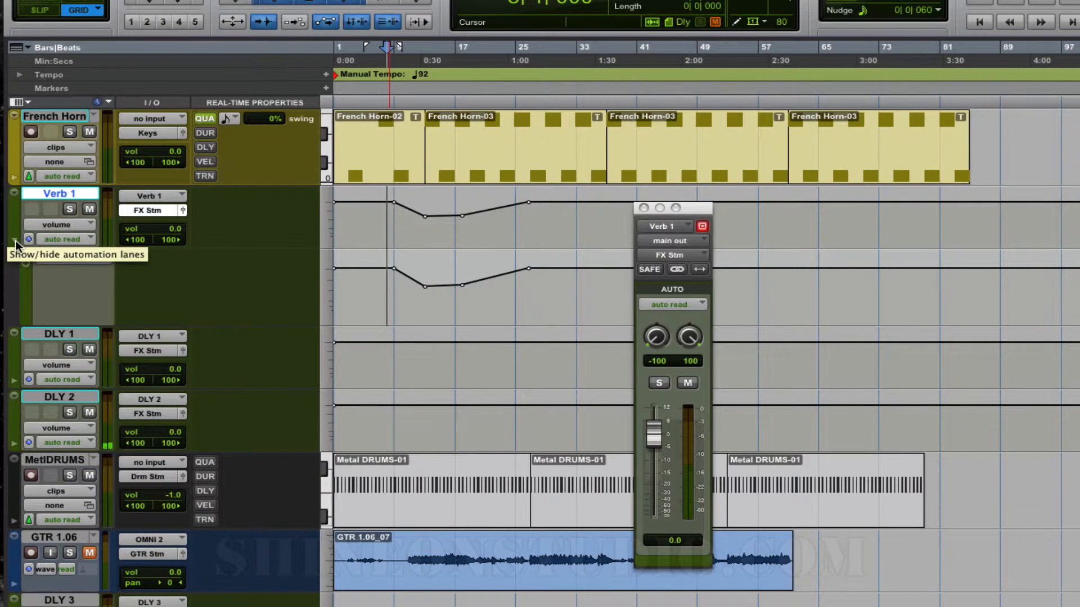
# Step: Switch Verb 1's extra lane to mute automation and toggle the track's mute button
pyautogui.click(14, 239)
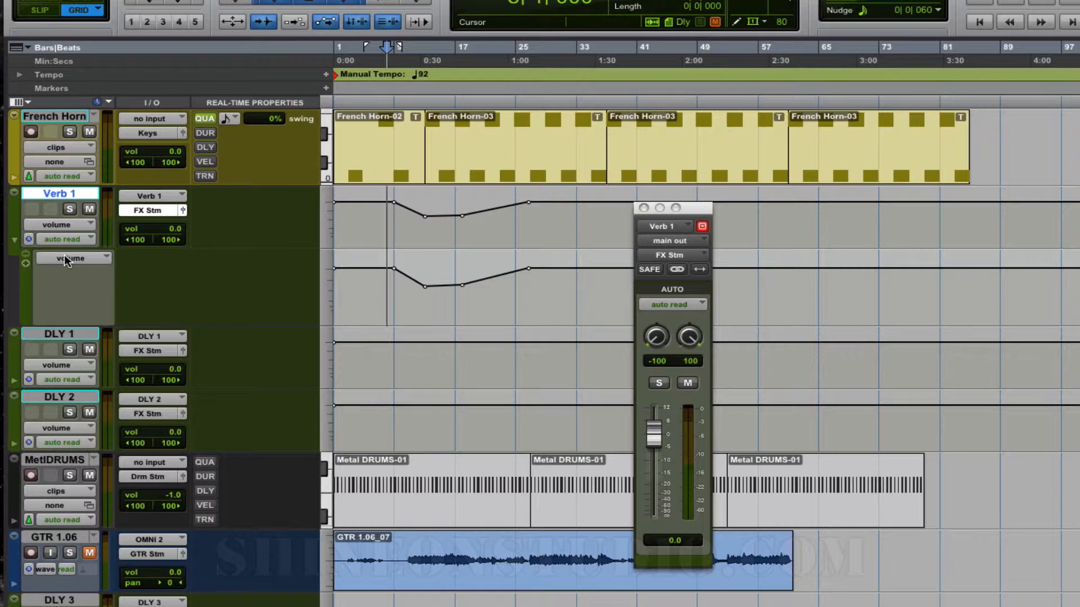
pyautogui.click(71, 258)
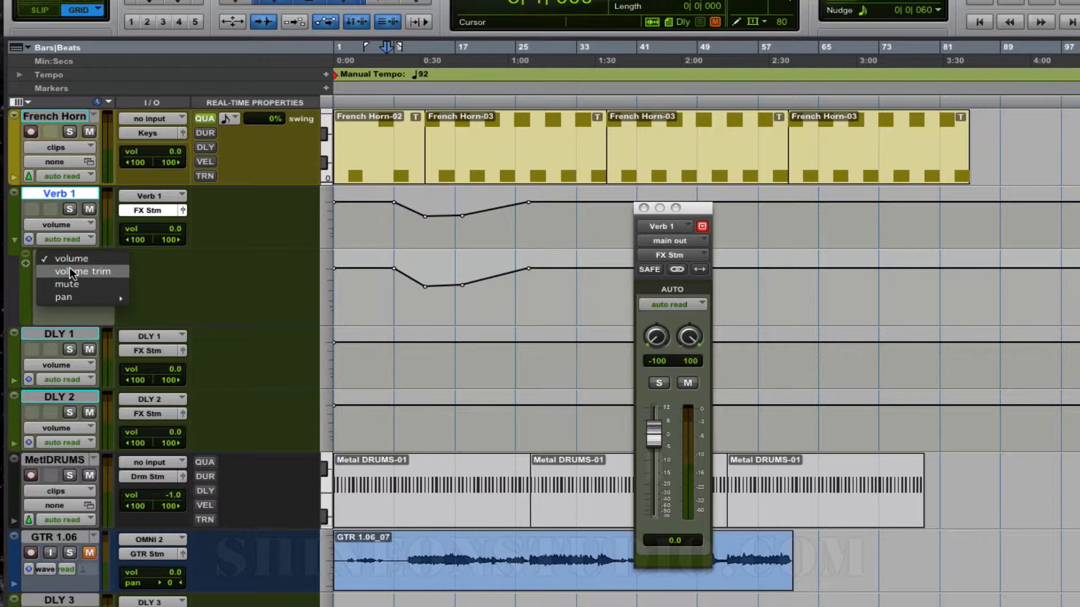
pyautogui.click(67, 284)
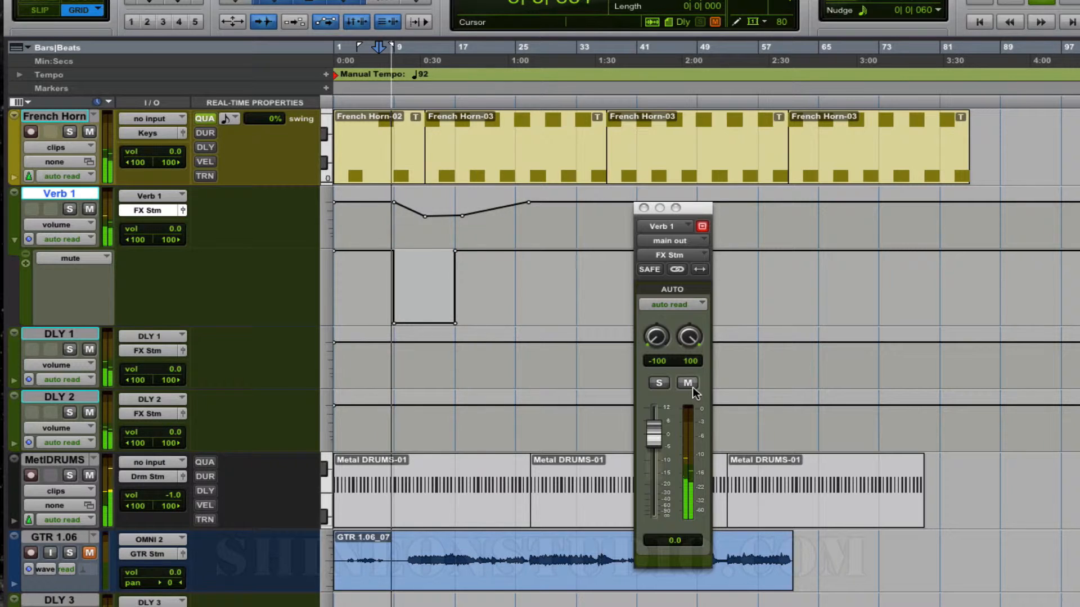
pyautogui.click(687, 383)
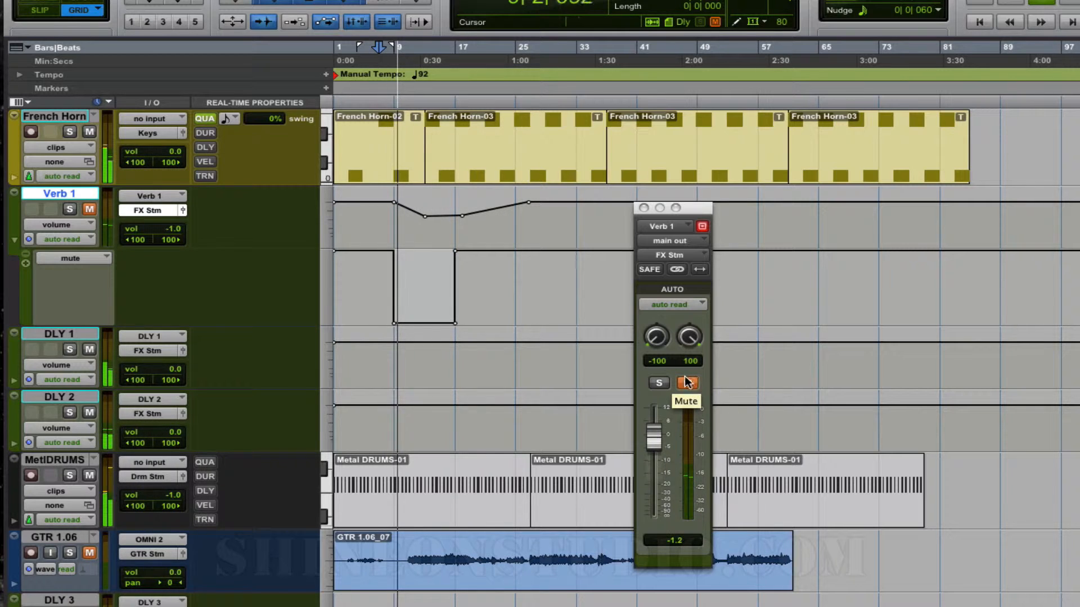
pyautogui.click(687, 383)
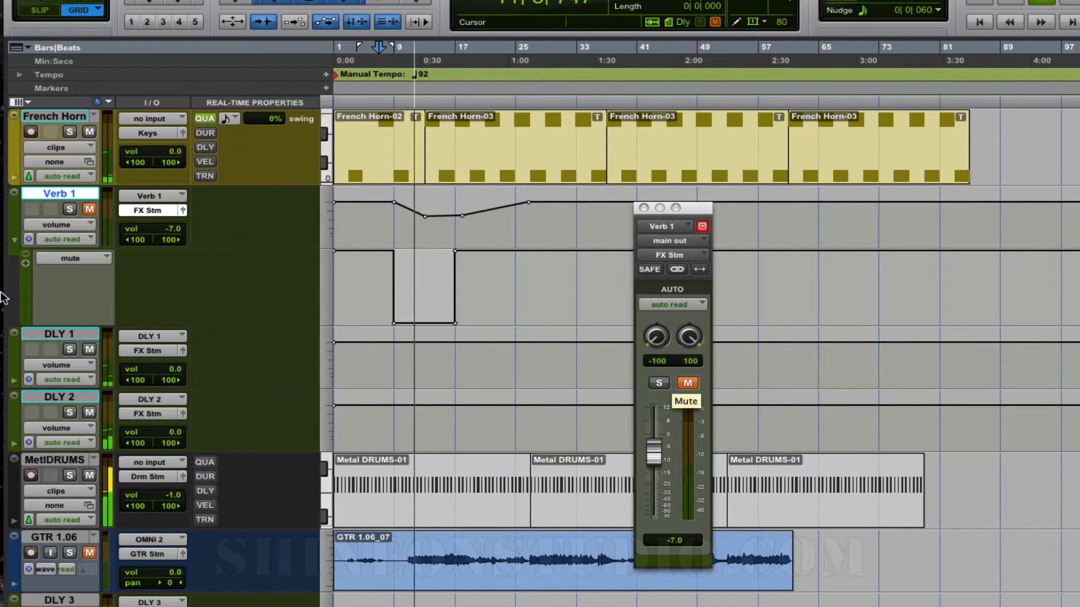
# Step: Unmute Verb 1 and list the pan parameter choices for its extra lane
pyautogui.click(687, 383)
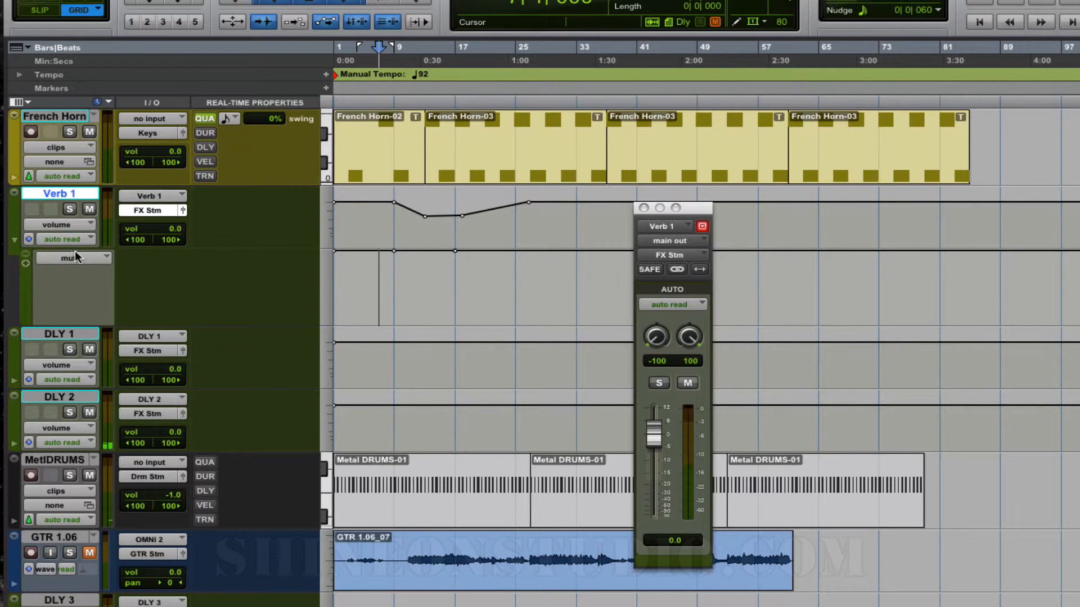
pyautogui.click(72, 258)
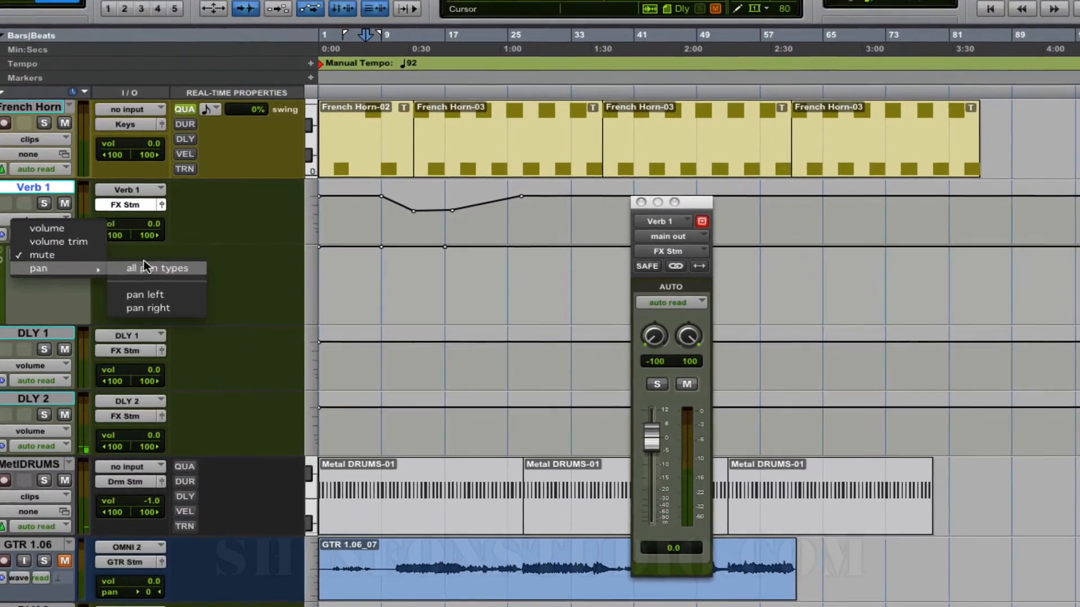